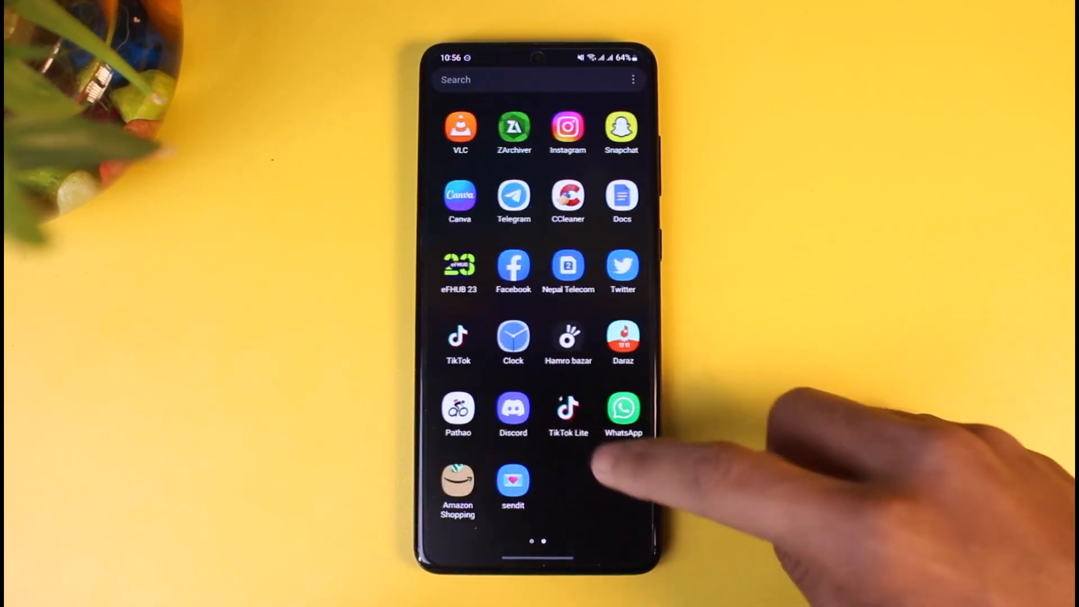
- Launch Prime Video from the Entertainment folder on the first app drawer page
{"action": "scroll", "scroll_direction": "left", "scroll_amount": 3}
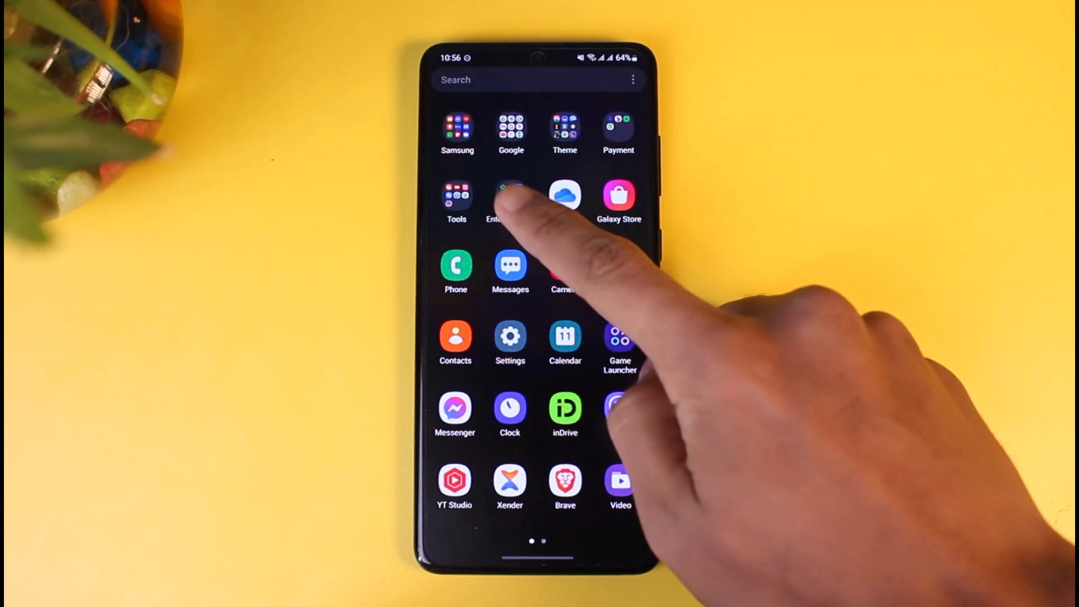
{"action": "left_click", "coordinate": [510, 200]}
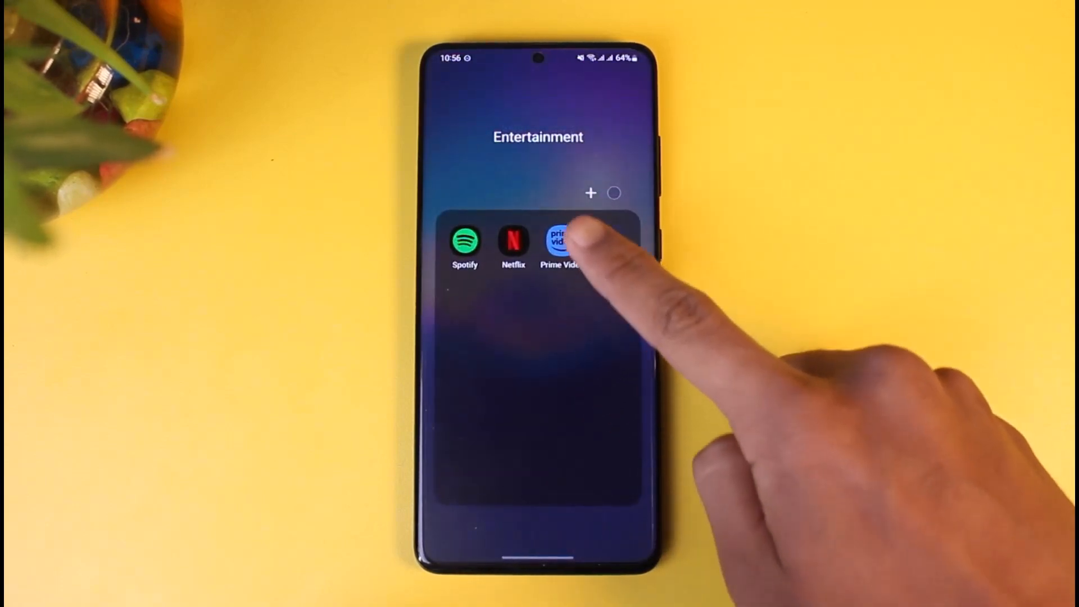
{"action": "left_click", "coordinate": [558, 240]}
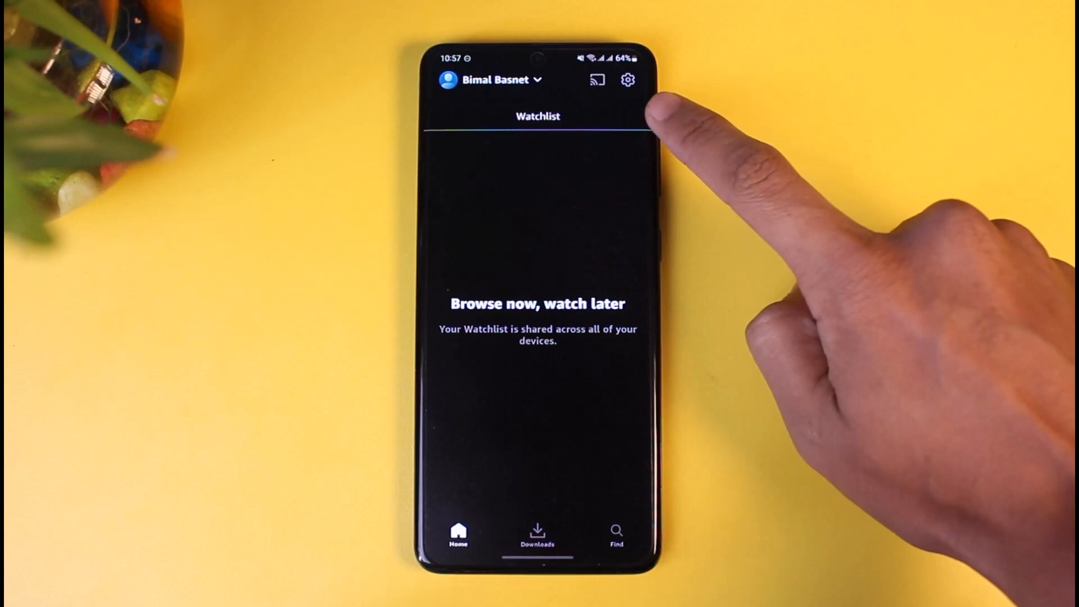
- Reach the Manage account page through the Prime Video Settings list
{"action": "left_click", "coordinate": [627, 80]}
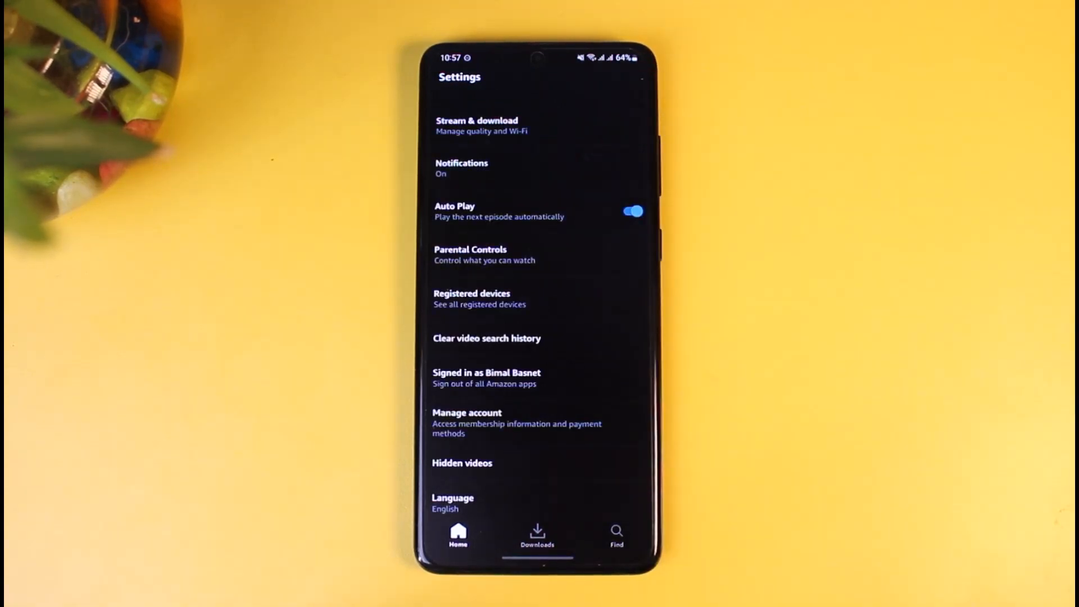
{"action": "scroll", "scroll_direction": "down", "scroll_amount": 3}
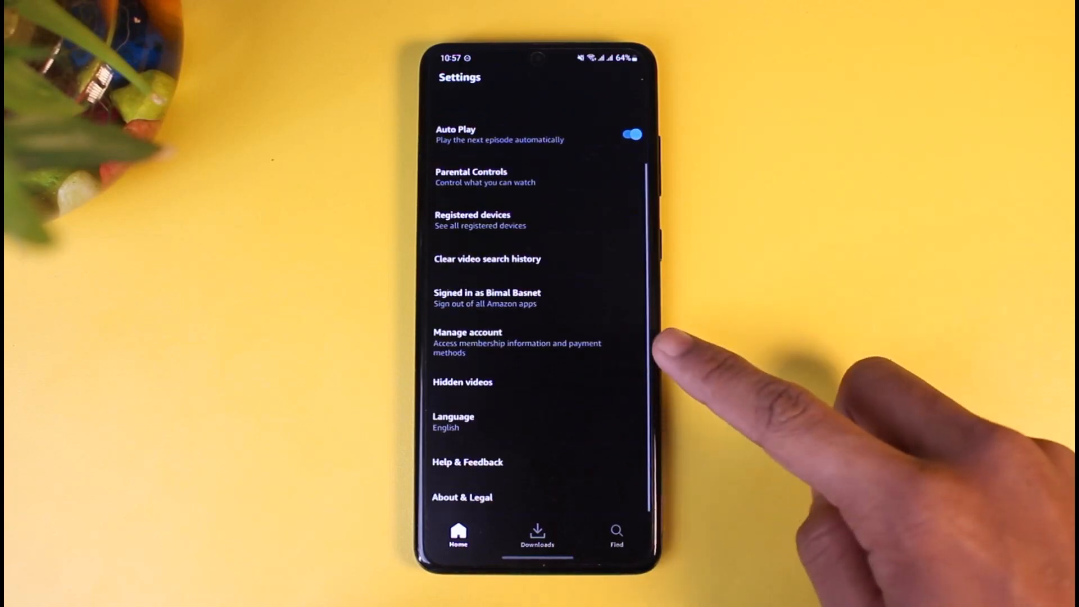
{"action": "left_click", "coordinate": [467, 337]}
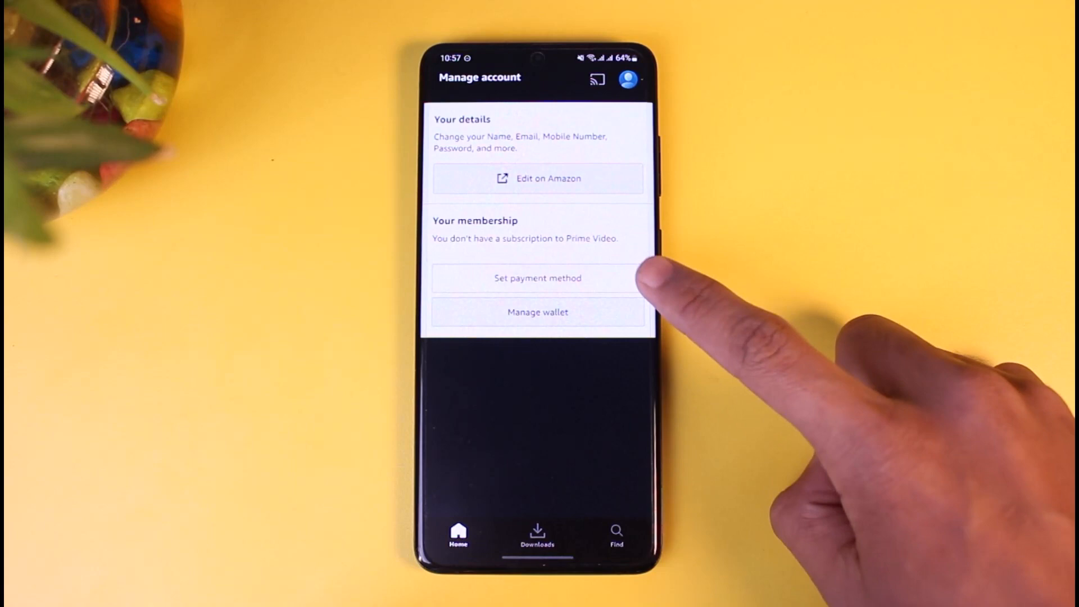
- Save the Visa card ending 6299 as payment method with the existing billing address
{"action": "left_click", "coordinate": [537, 277]}
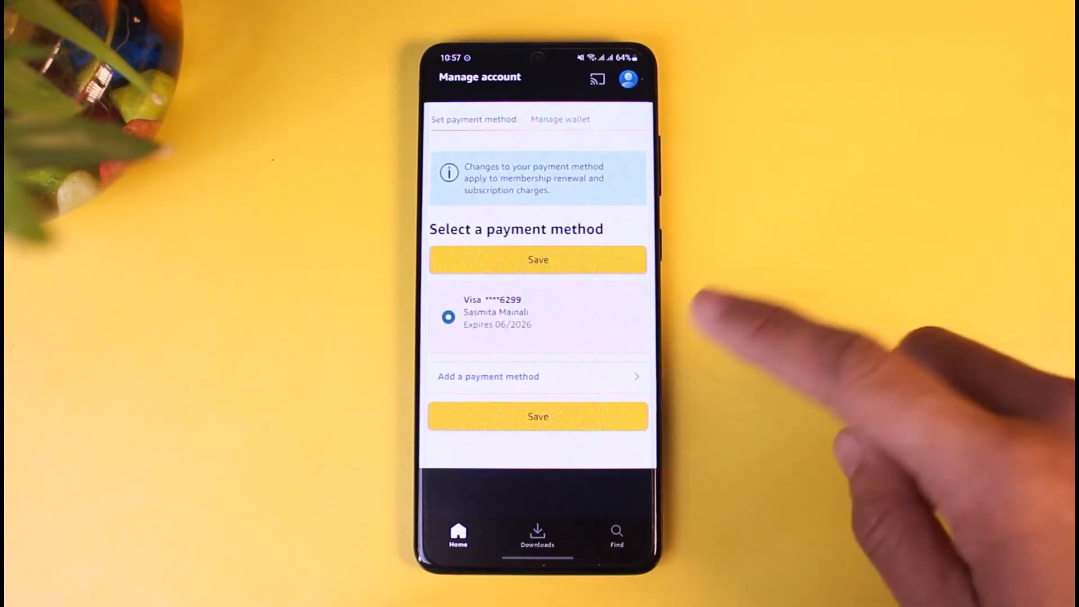
{"action": "left_click", "coordinate": [537, 415]}
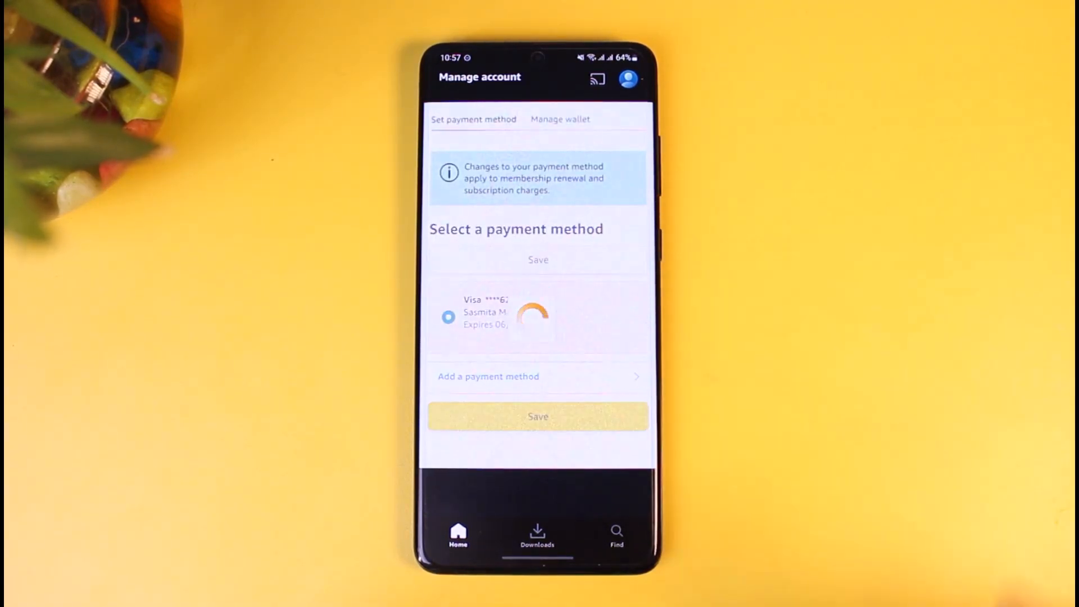
{"action": "left_click", "coordinate": [537, 415]}
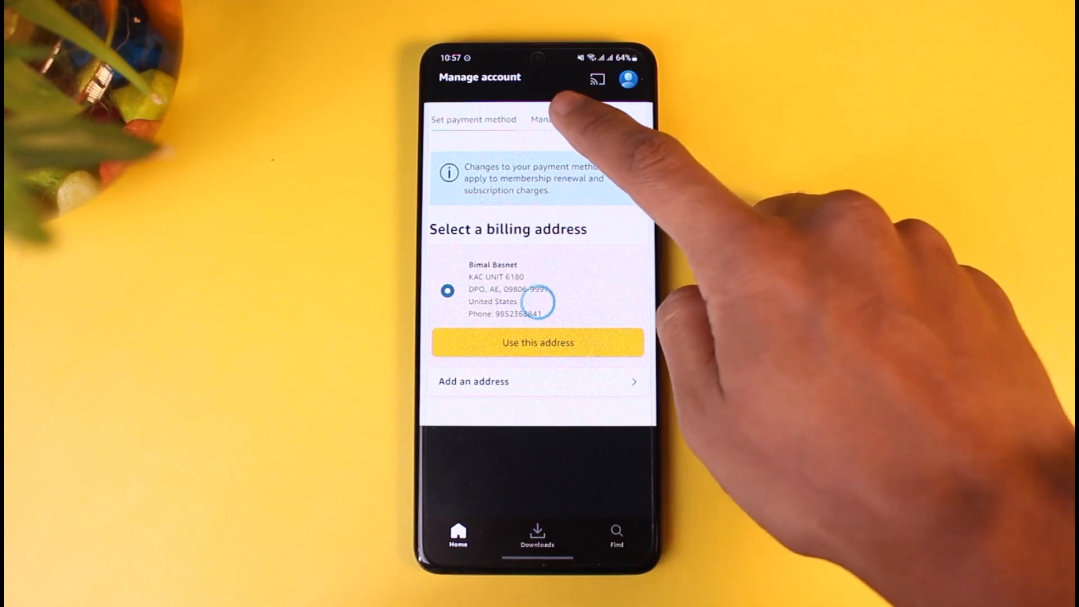
- Review the saved card in Manage wallet and return to payment method selection
{"action": "left_click", "coordinate": [560, 119]}
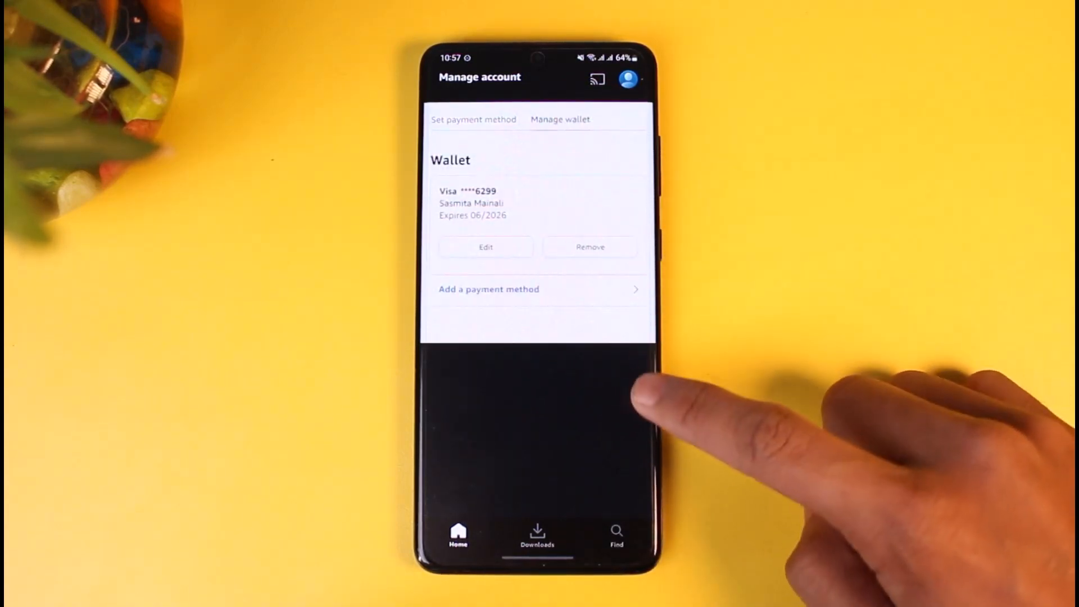
{"action": "left_click", "coordinate": [473, 119]}
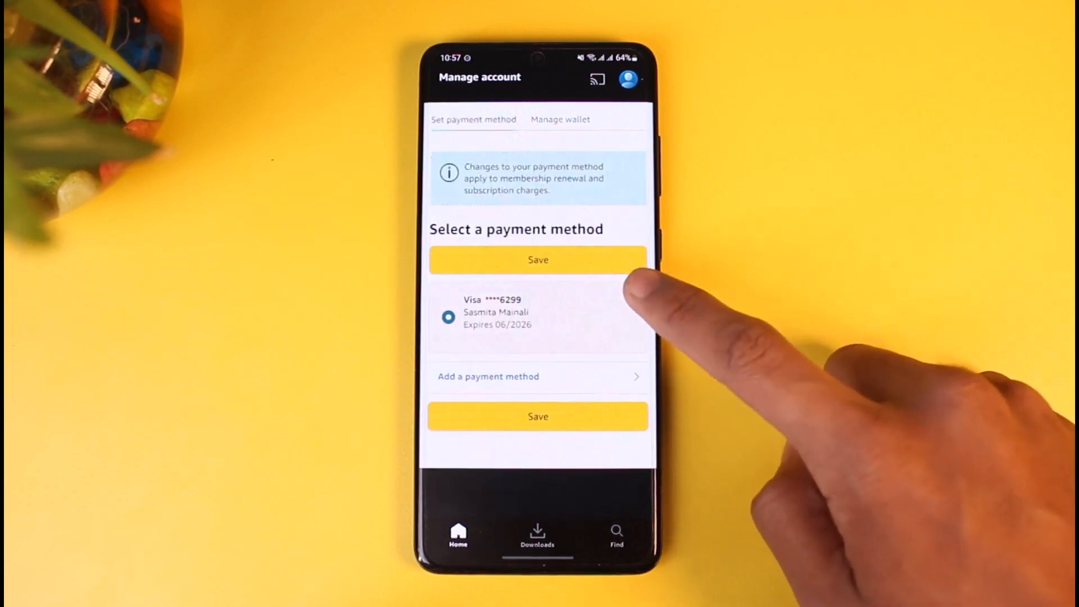